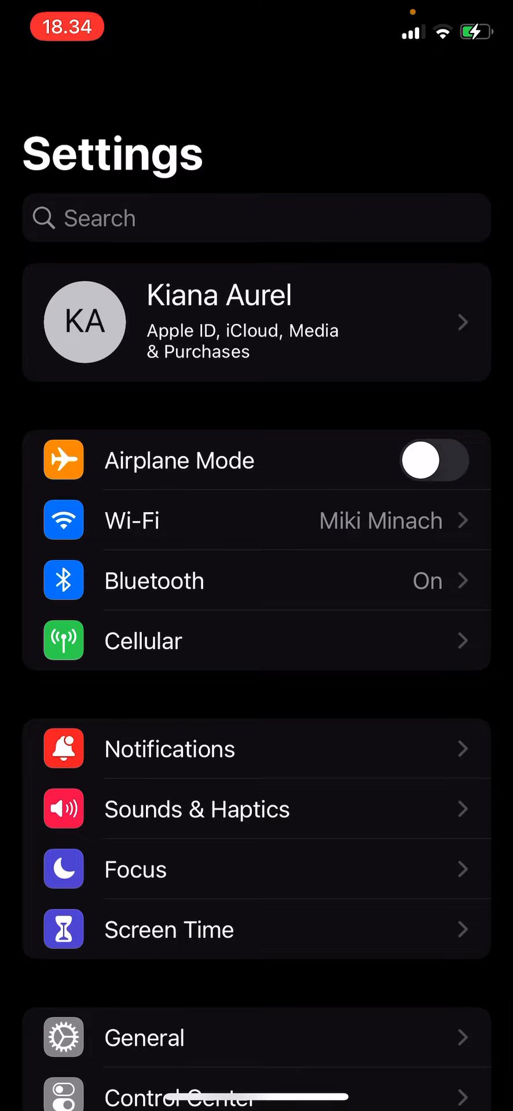
Go to Screen Time and its App Limits page, currently with no limits.
click(169, 929)
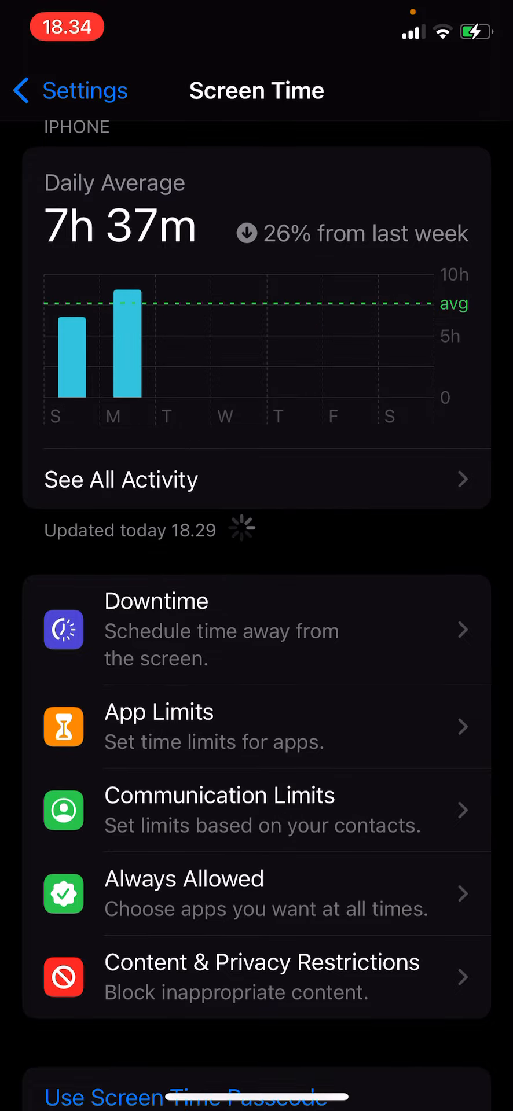
click(159, 713)
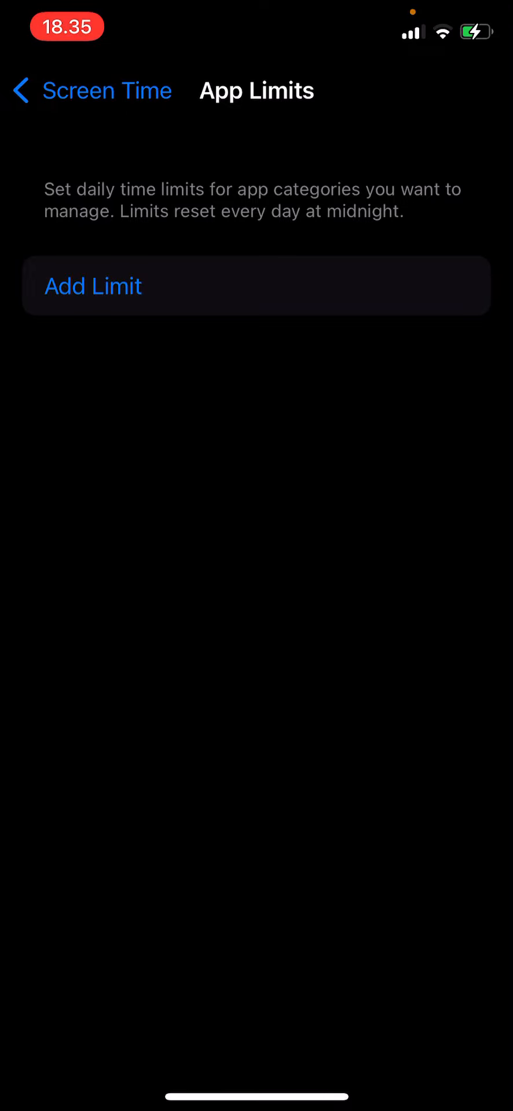
Add a new limit selecting Instagram, Discord and Twitter, showing the 3-hour daily time.
click(92, 286)
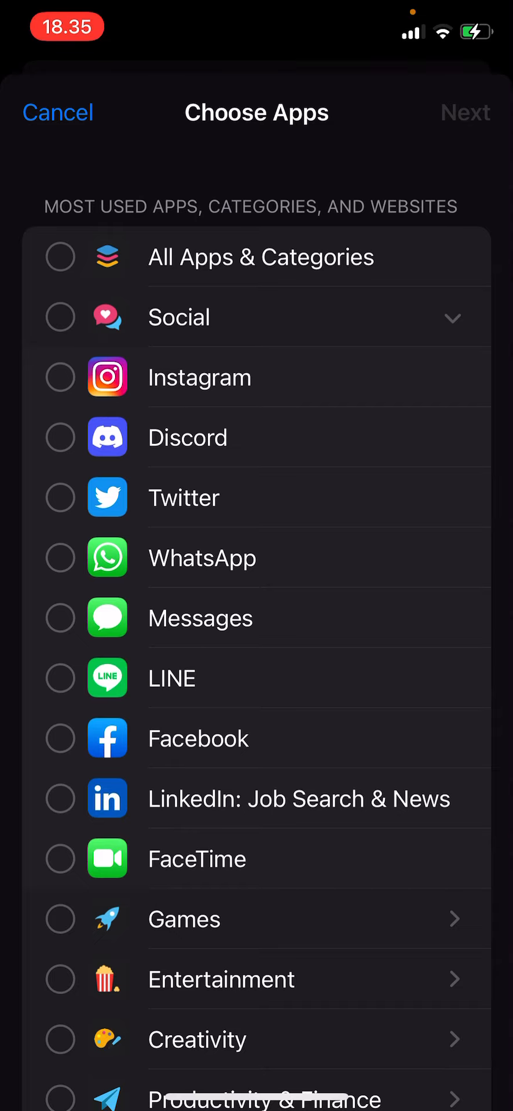
click(59, 377)
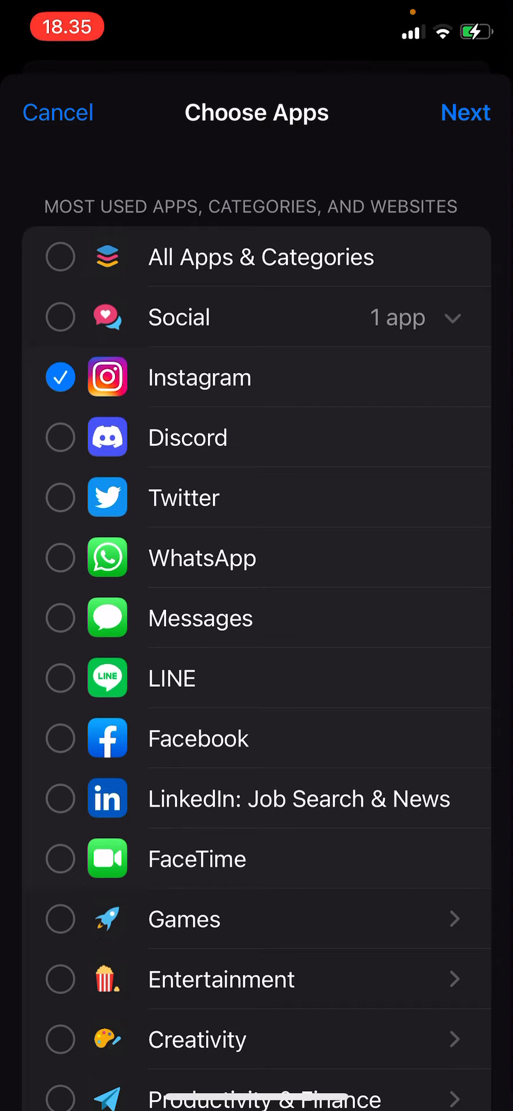
click(59, 438)
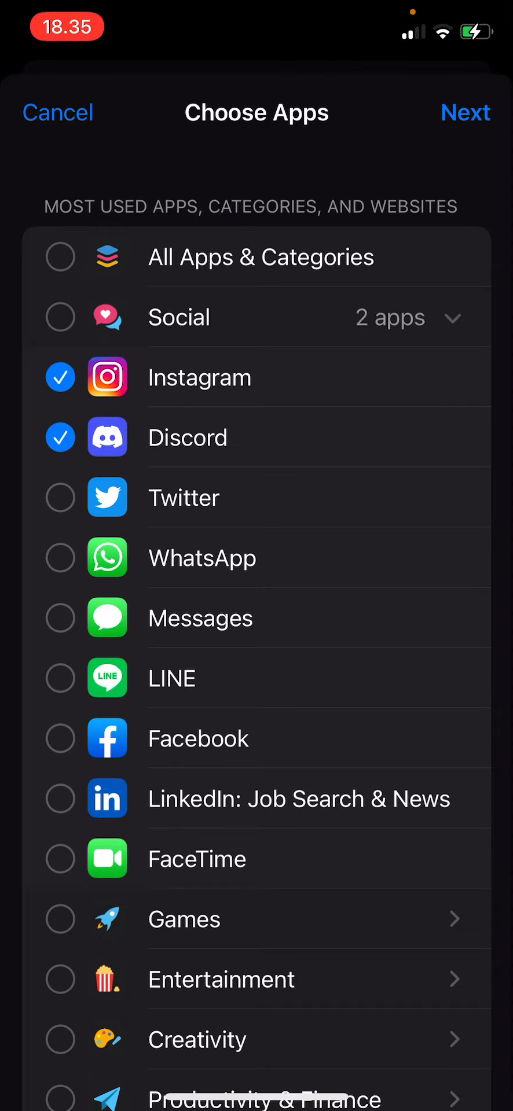
click(465, 112)
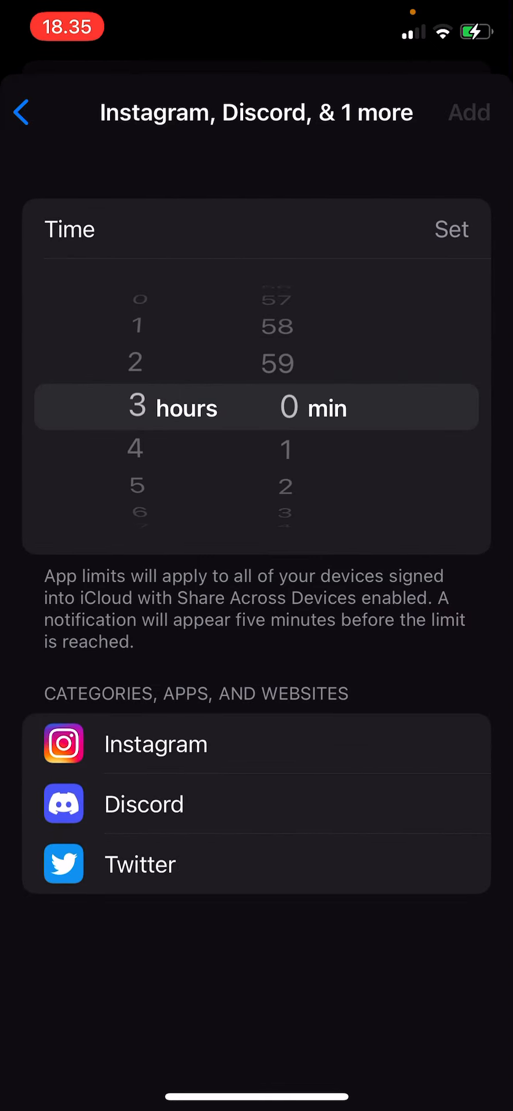
Customize days to Sunday 5 hours, weekdays 3, Saturday 6, and add the limit.
click(450, 228)
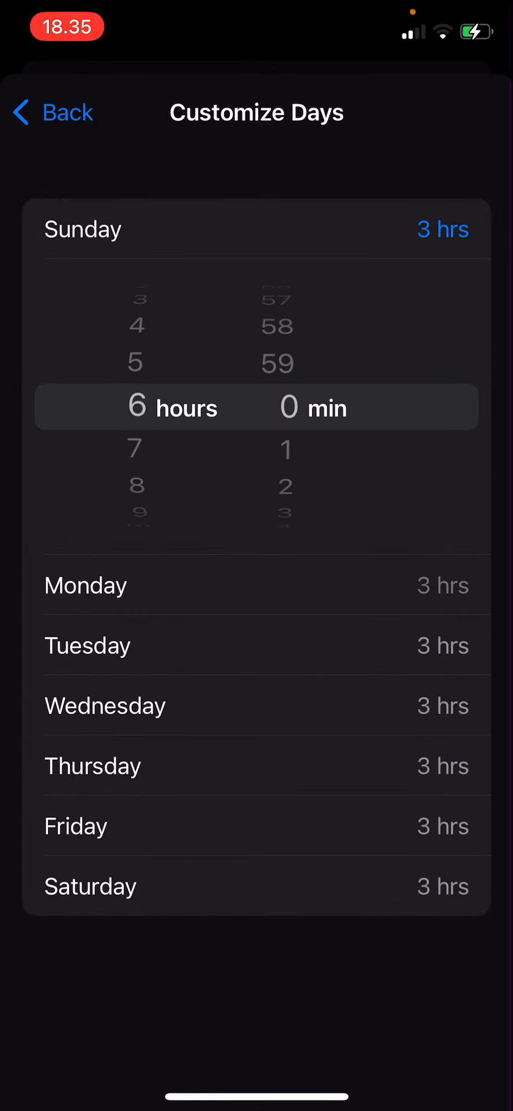
drag(134, 327, 134, 454)
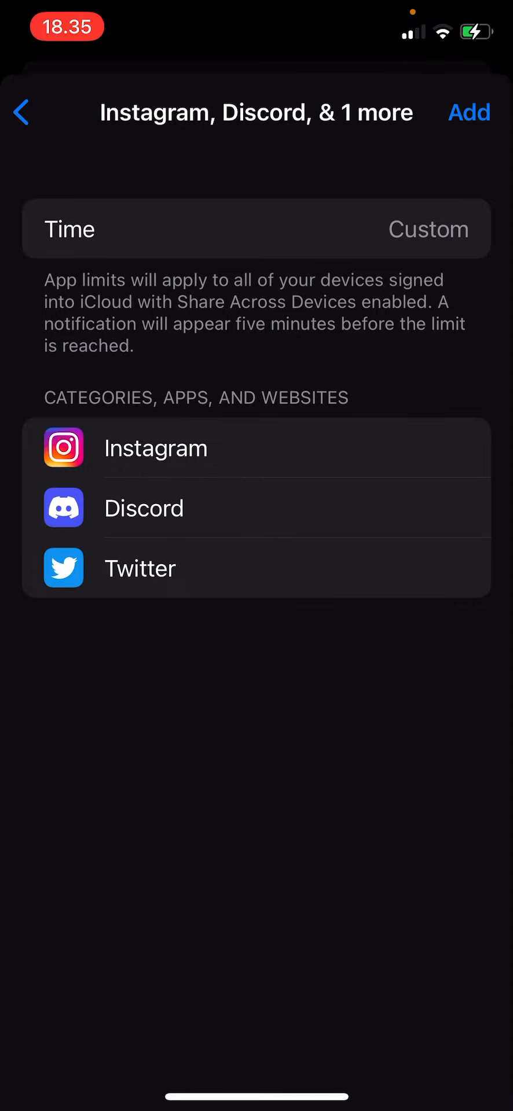
click(21, 112)
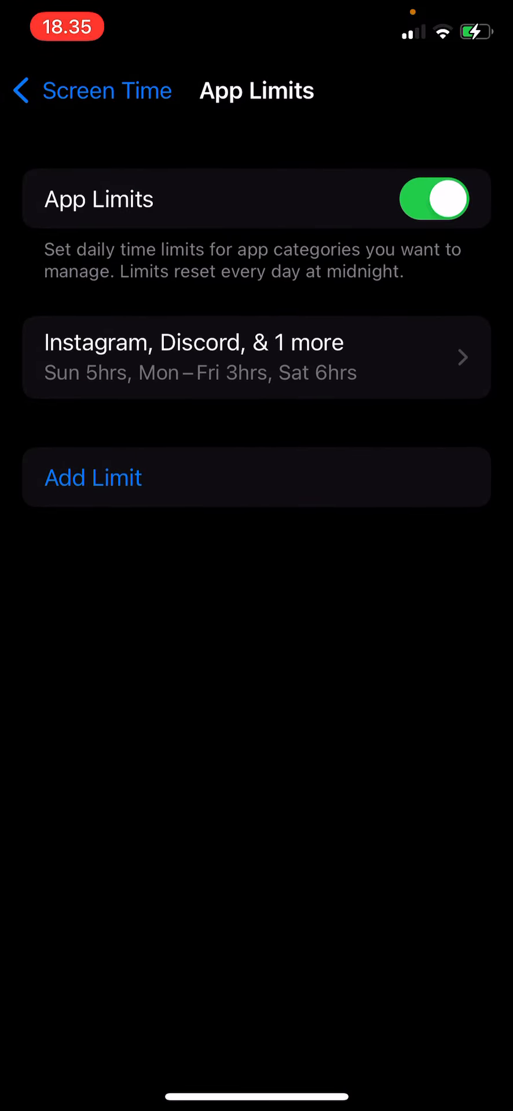
Delete the Instagram, Discord and Twitter limit, leaving App Limits empty.
click(257, 356)
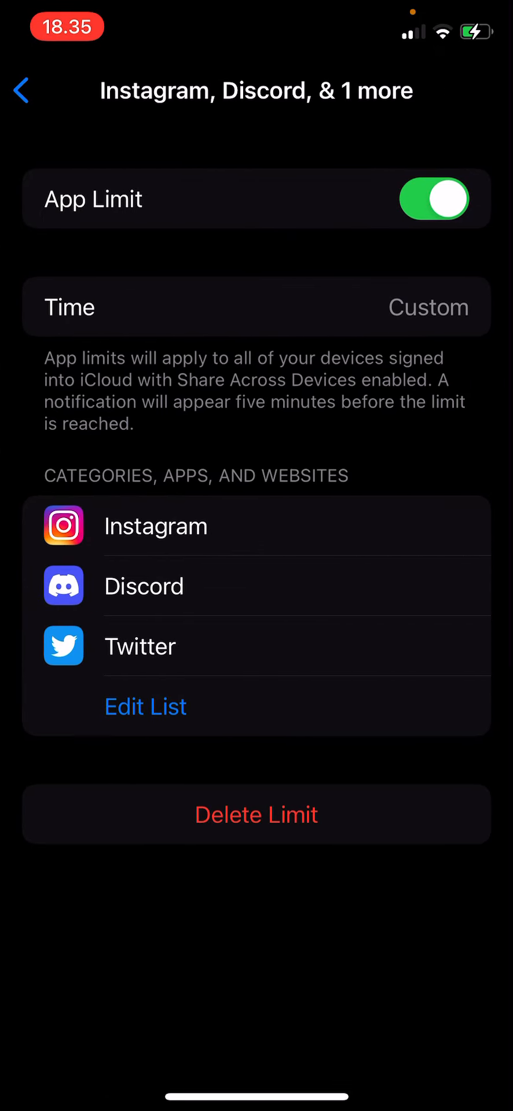
click(256, 814)
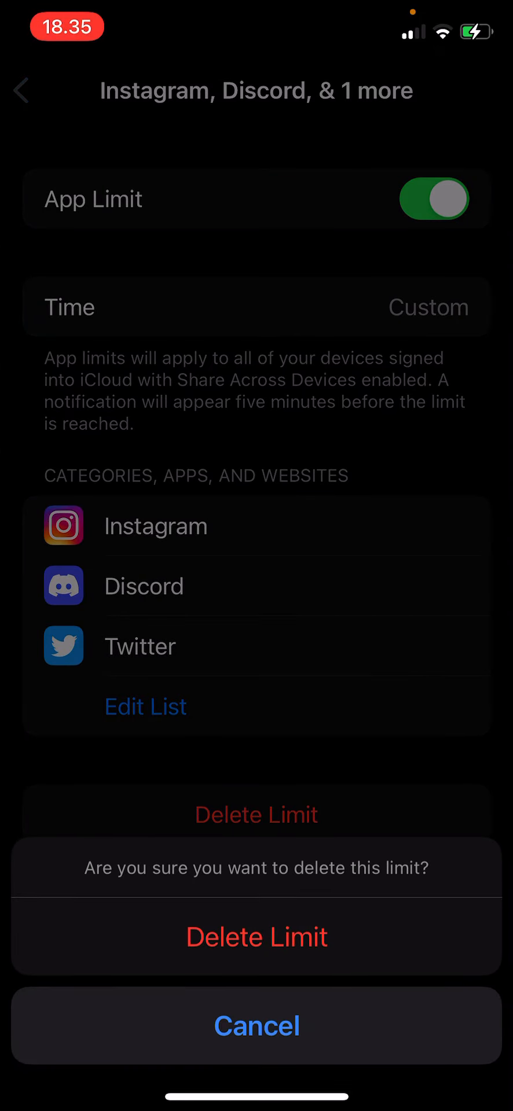
click(257, 1027)
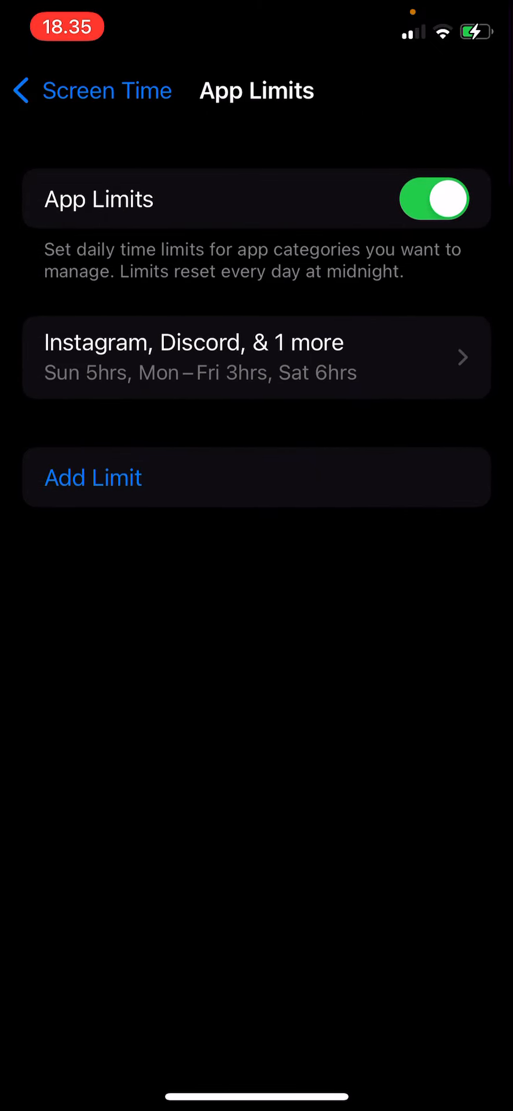
click(433, 198)
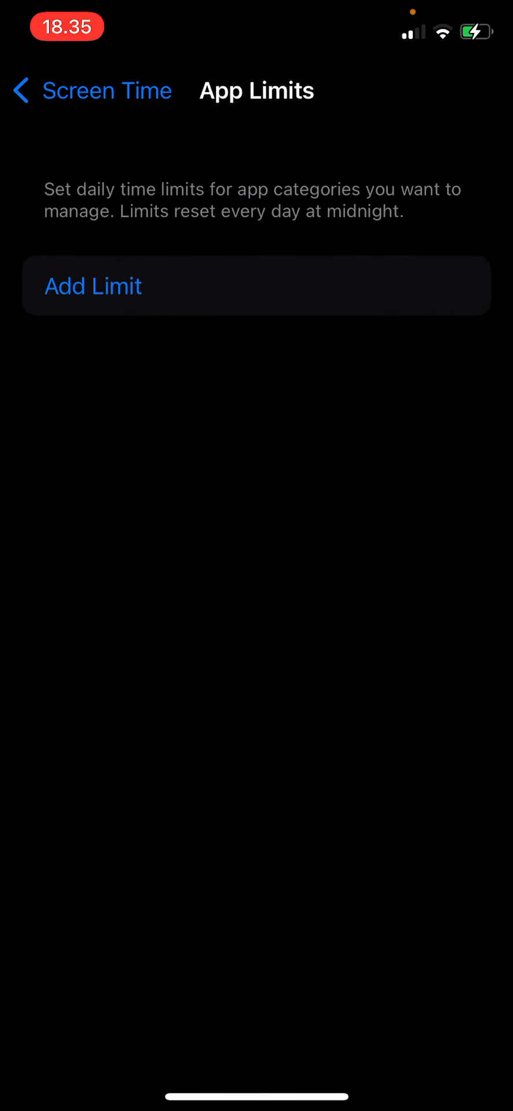